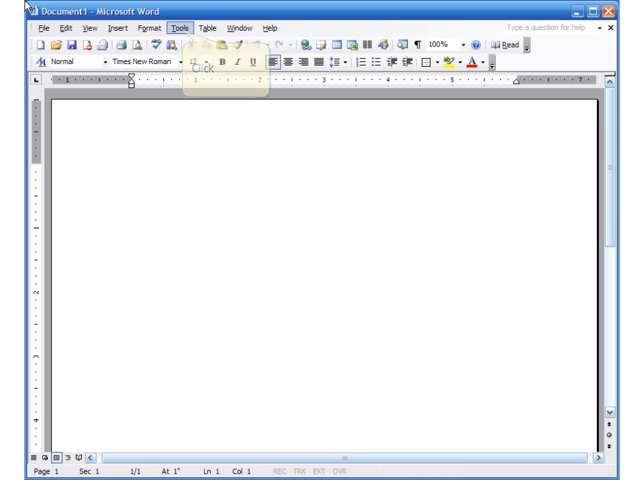
Step: Launch the Mail Merge wizard from Tools > Letters and Mailings
{"action": "left_click", "coordinate": [183, 29]}
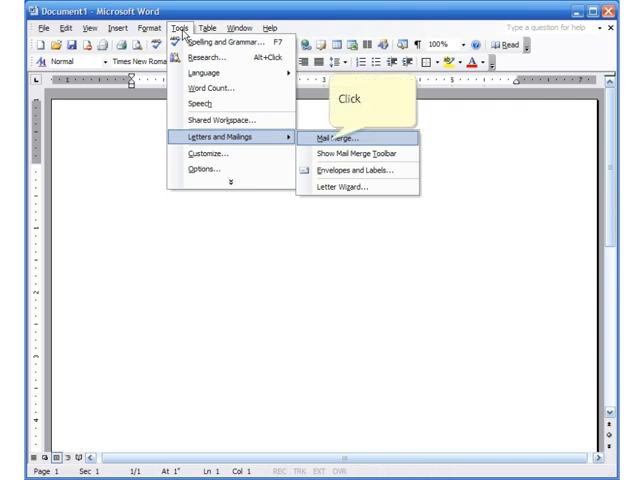
{"action": "left_click", "coordinate": [330, 137]}
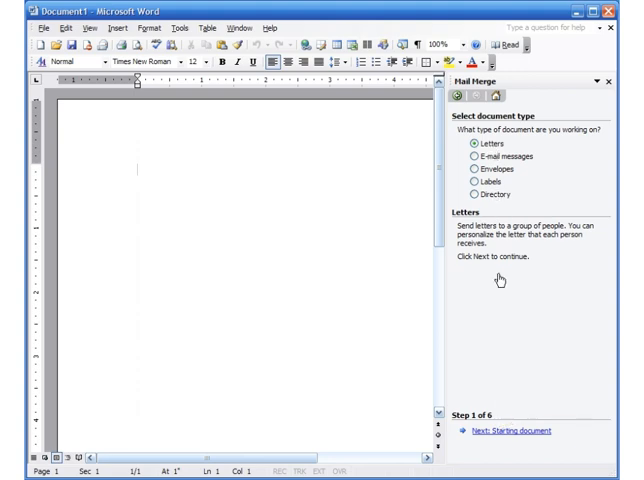
Step: Keep the current document as the starting letter and advance to selecting recipients
{"action": "left_click", "coordinate": [506, 431]}
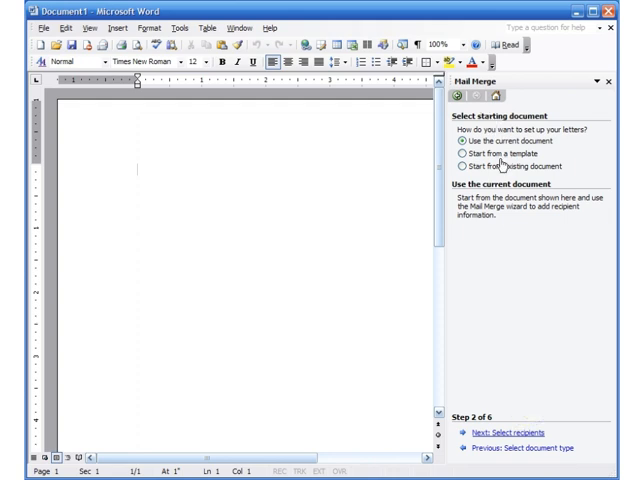
{"action": "left_click", "coordinate": [504, 432]}
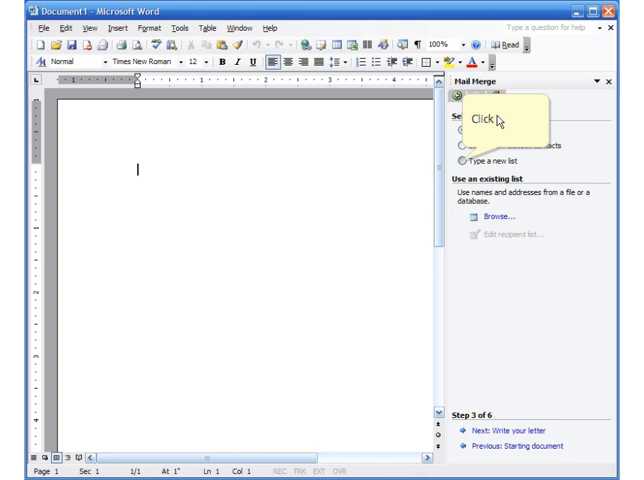
Step: Choose 'Type a new list' and create a new address list
{"action": "left_click", "coordinate": [463, 159]}
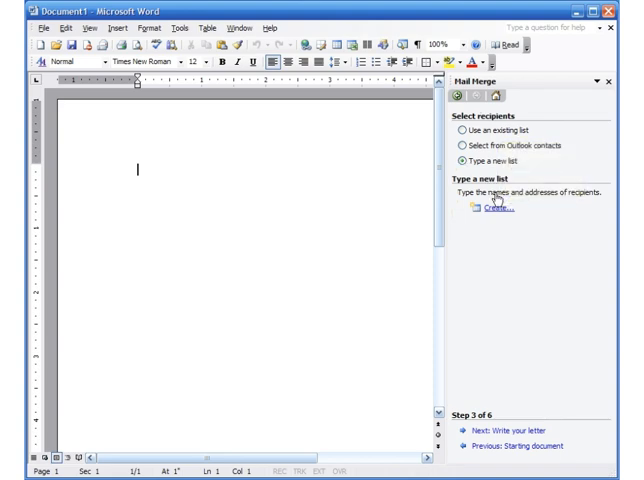
{"action": "left_click", "coordinate": [497, 208]}
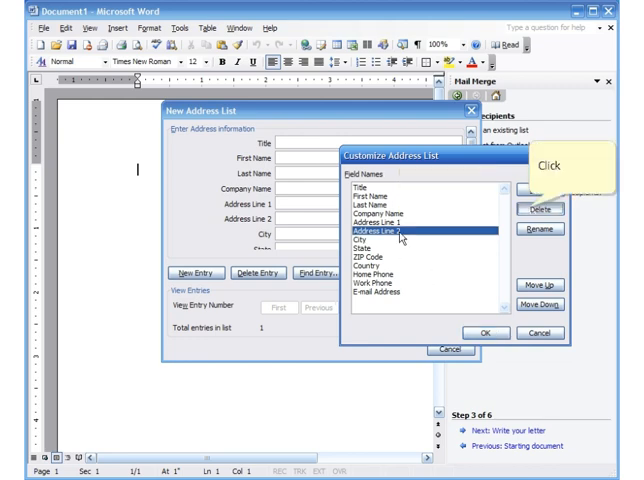
Step: Delete the Address Line 2 and Home Phone fields from the address list
{"action": "left_click", "coordinate": [540, 208]}
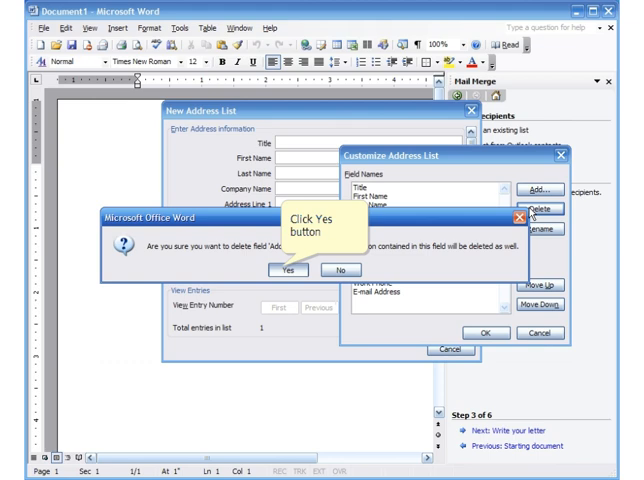
{"action": "left_click", "coordinate": [286, 268]}
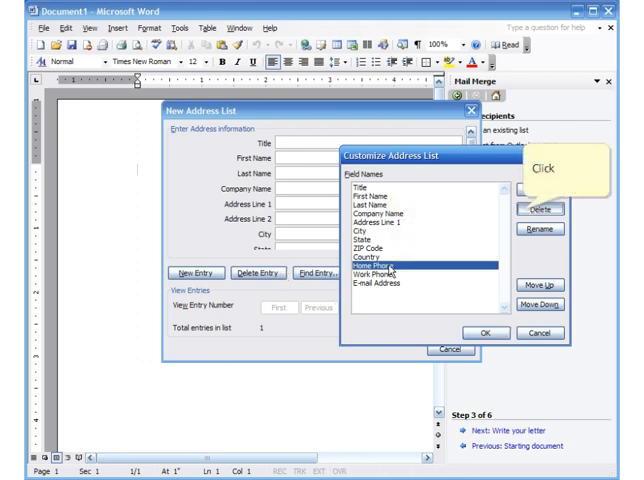
{"action": "left_click", "coordinate": [538, 208]}
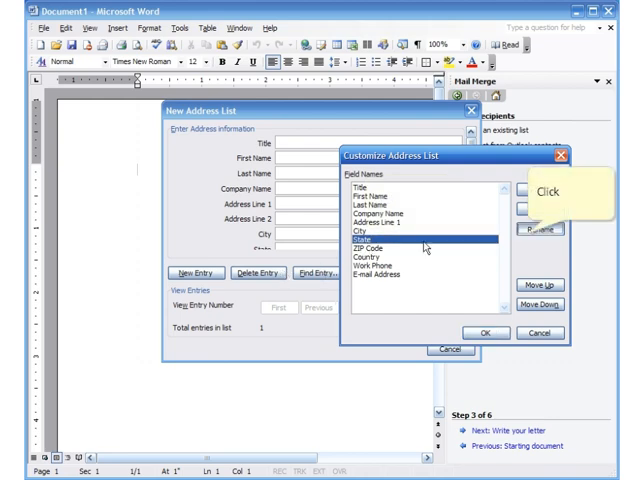
Step: Rename the State field to Province and apply the customized fields
{"action": "left_click", "coordinate": [540, 228]}
{"action": "type", "text": "Province"}
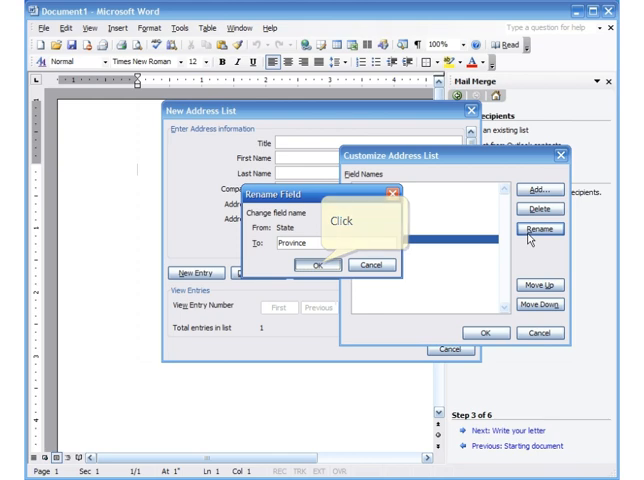
{"action": "left_click", "coordinate": [317, 264]}
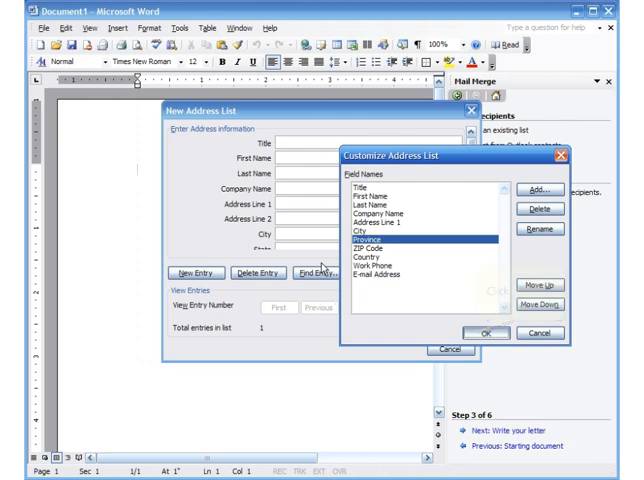
{"action": "left_click", "coordinate": [487, 332]}
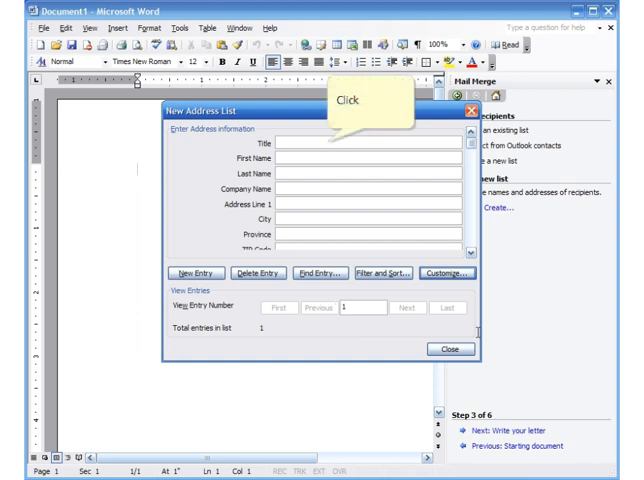
Step: Enter Mr. John Doe and review the four donor entries from the first
{"action": "type", "text": "Mr."}
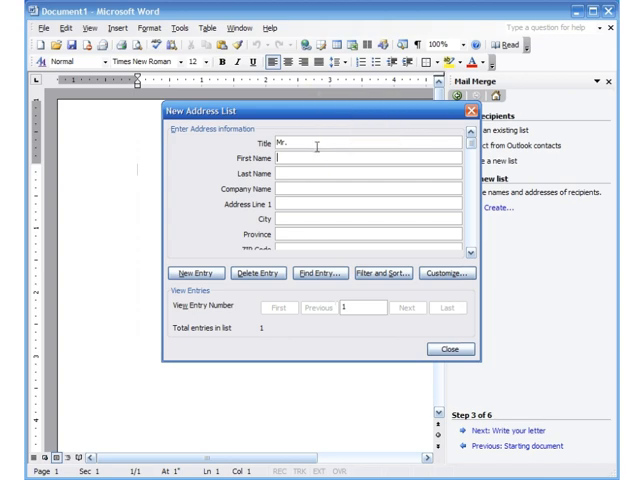
{"action": "type", "text": "John"}
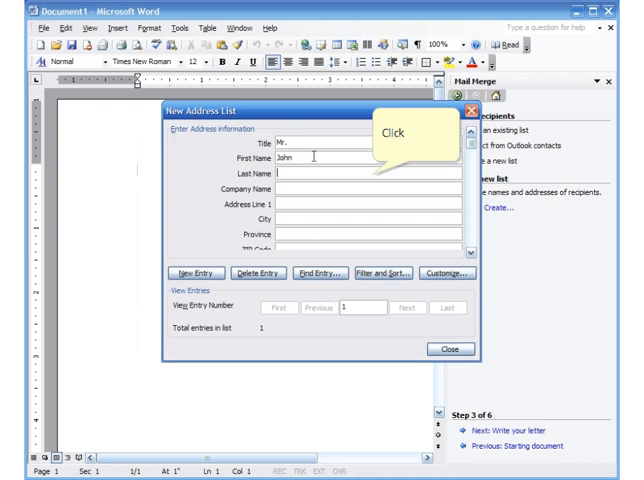
{"action": "type", "text": "Doe"}
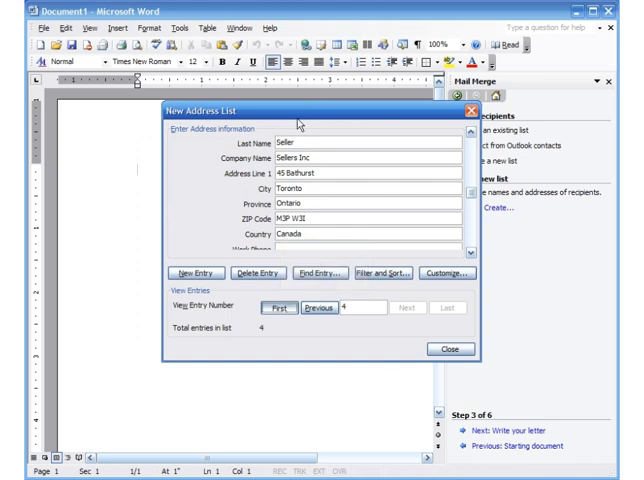
{"action": "left_click", "coordinate": [277, 308]}
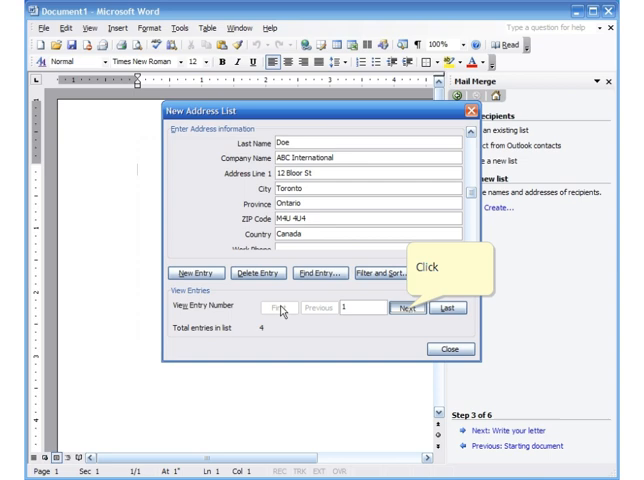
{"action": "left_click", "coordinate": [406, 307]}
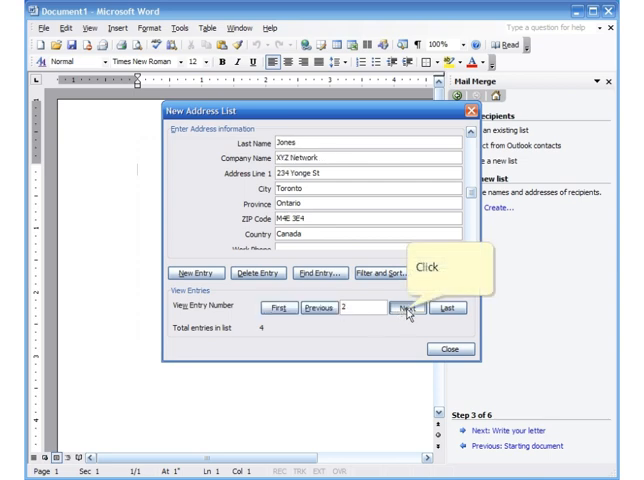
{"action": "left_click", "coordinate": [406, 307]}
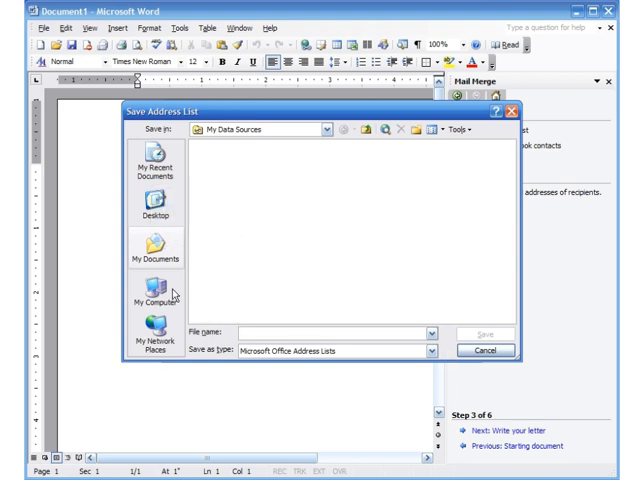
Step: Save the address list as DonorListSourceData in My Documents\Donor List
{"action": "left_click", "coordinate": [155, 245]}
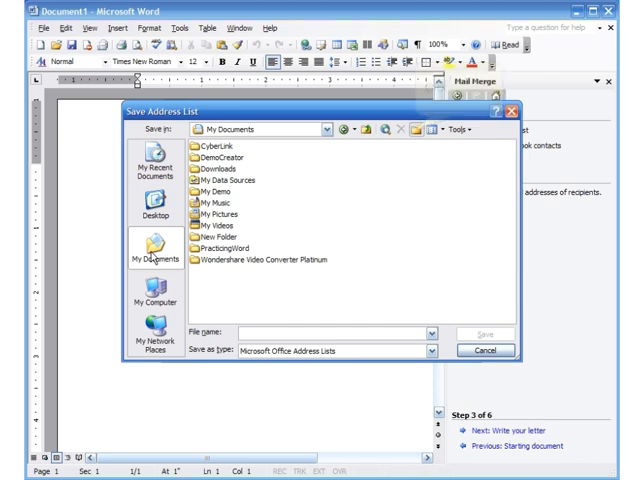
{"action": "left_click", "coordinate": [417, 130]}
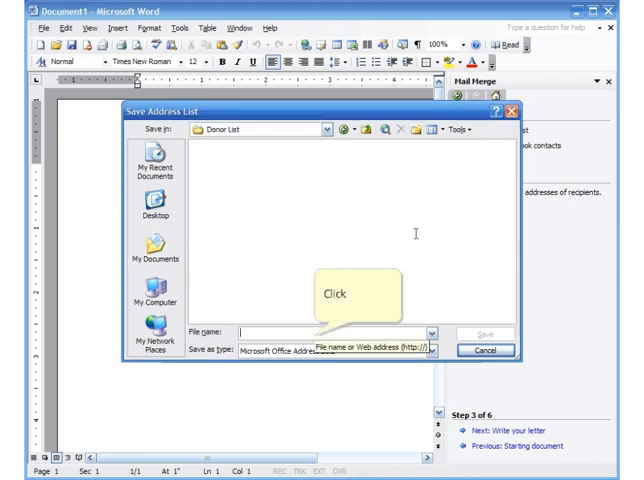
{"action": "type", "text": "DonorListSourceData"}
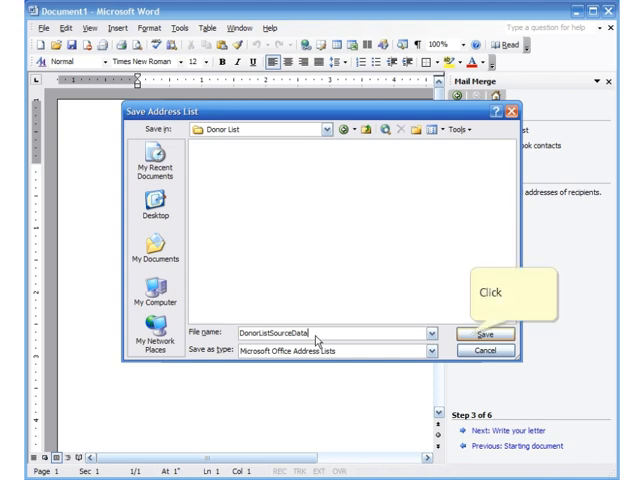
{"action": "left_click", "coordinate": [480, 333]}
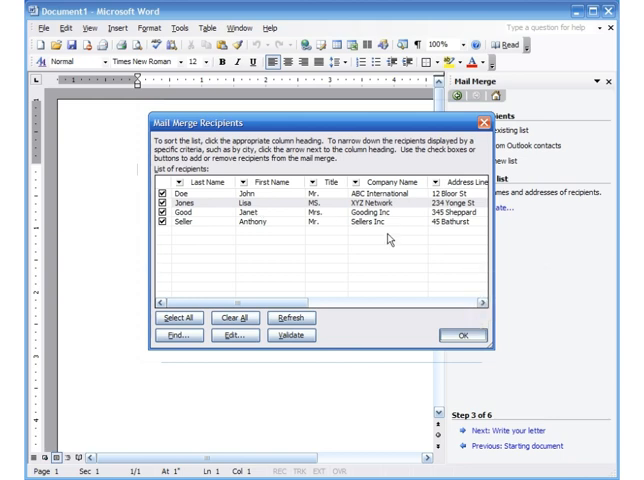
Step: Accept all four donors in the Mail Merge Recipients dialog
{"action": "left_click", "coordinate": [461, 334]}
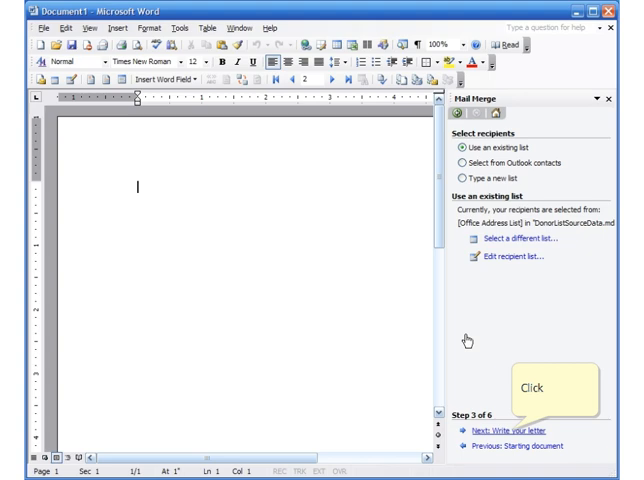
Step: Advance the Mail Merge wizard to step 4, writing the letter
{"action": "left_click", "coordinate": [512, 431]}
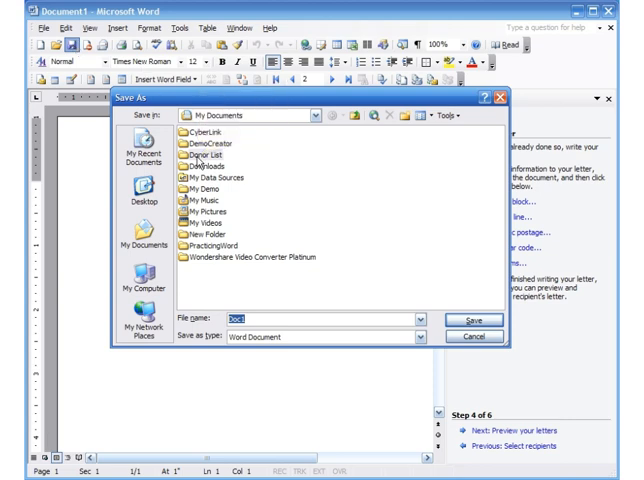
Step: Save the letter as DonorGenericLetter inside the Donor List folder
{"action": "double_click", "coordinate": [210, 155]}
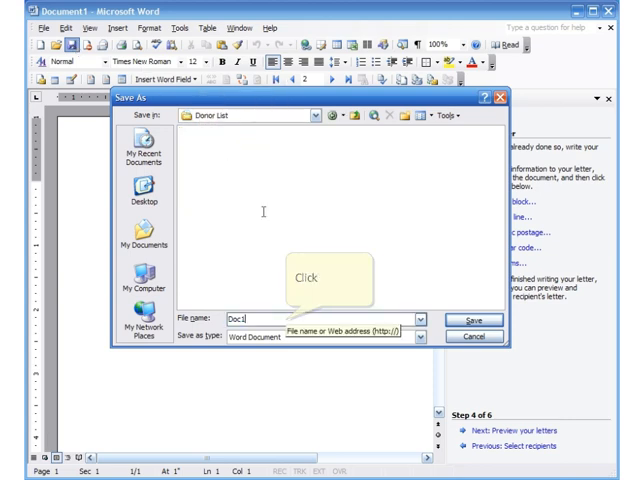
{"action": "type", "text": "DonorGenericLetter"}
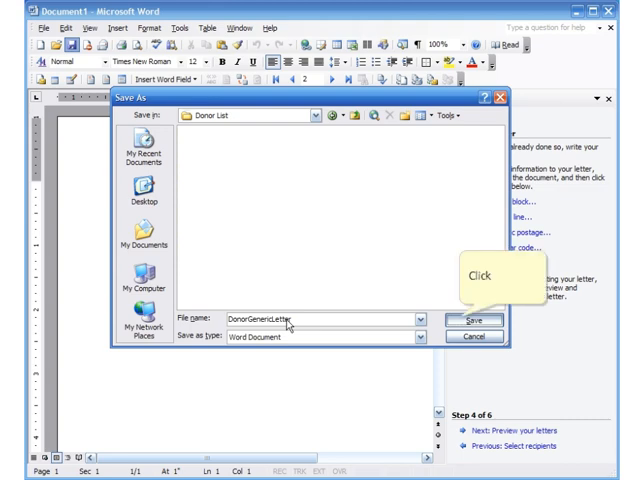
{"action": "left_click", "coordinate": [475, 320]}
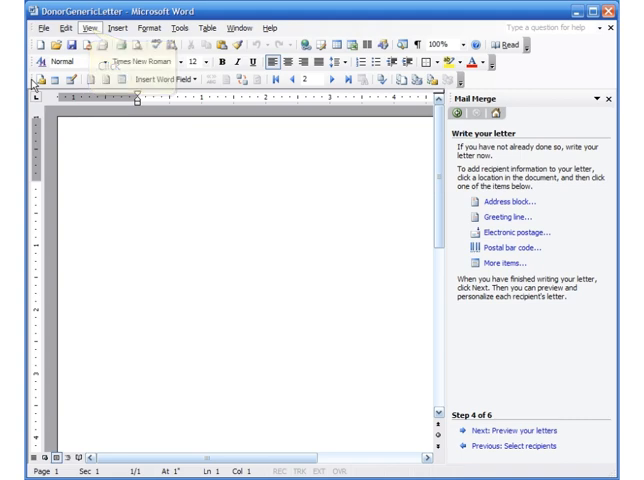
{"action": "left_click", "coordinate": [90, 28]}
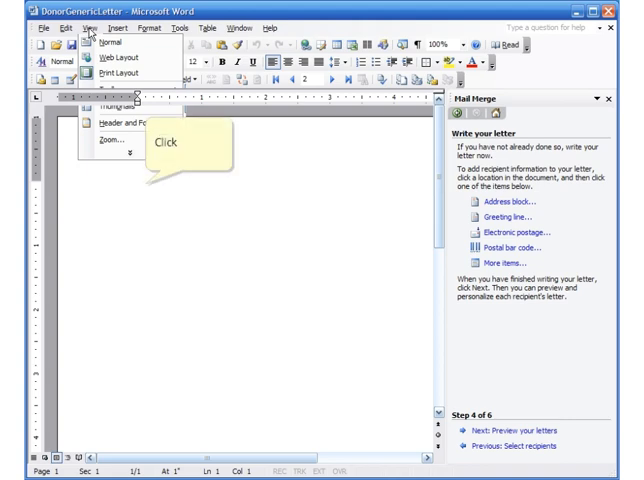
{"action": "left_click", "coordinate": [95, 45]}
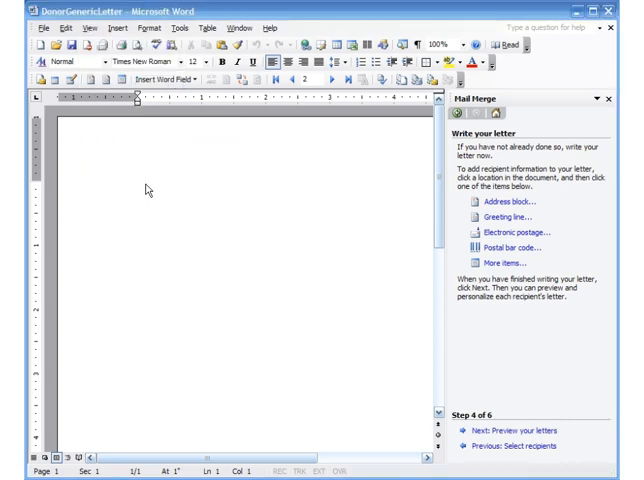